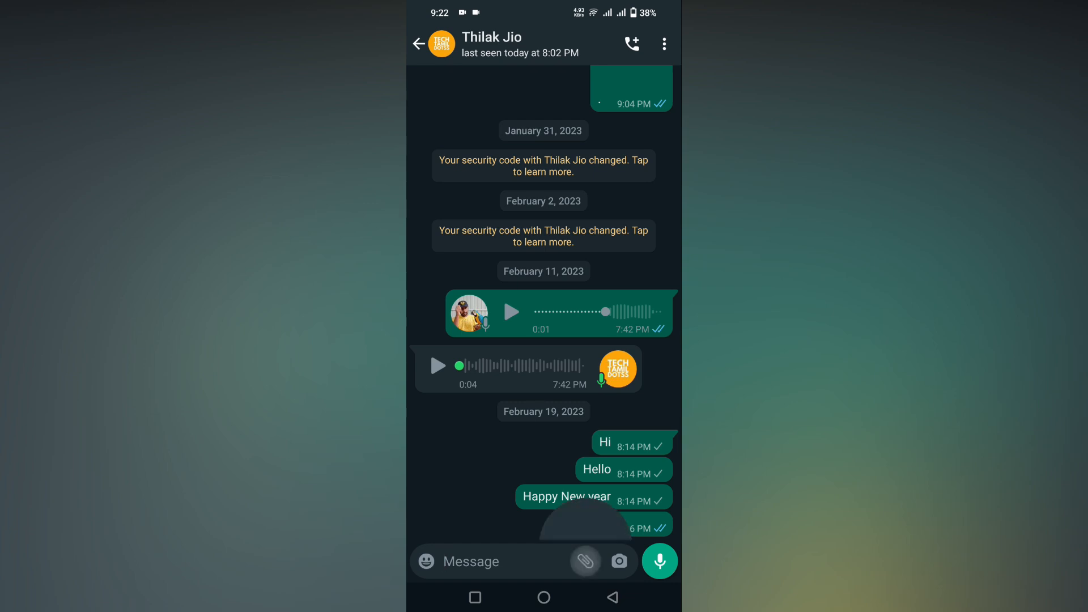
Attach the garden flower photo from the gallery to the chat's send preview.
{"action": "left_click", "coordinate": [585, 561]}
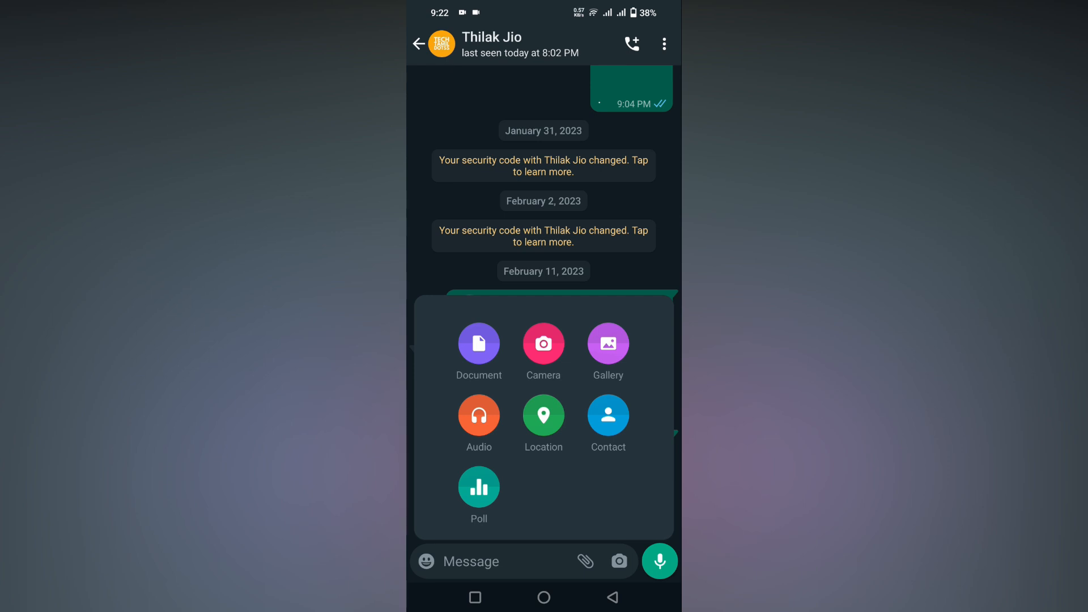
{"action": "left_click", "coordinate": [607, 343]}
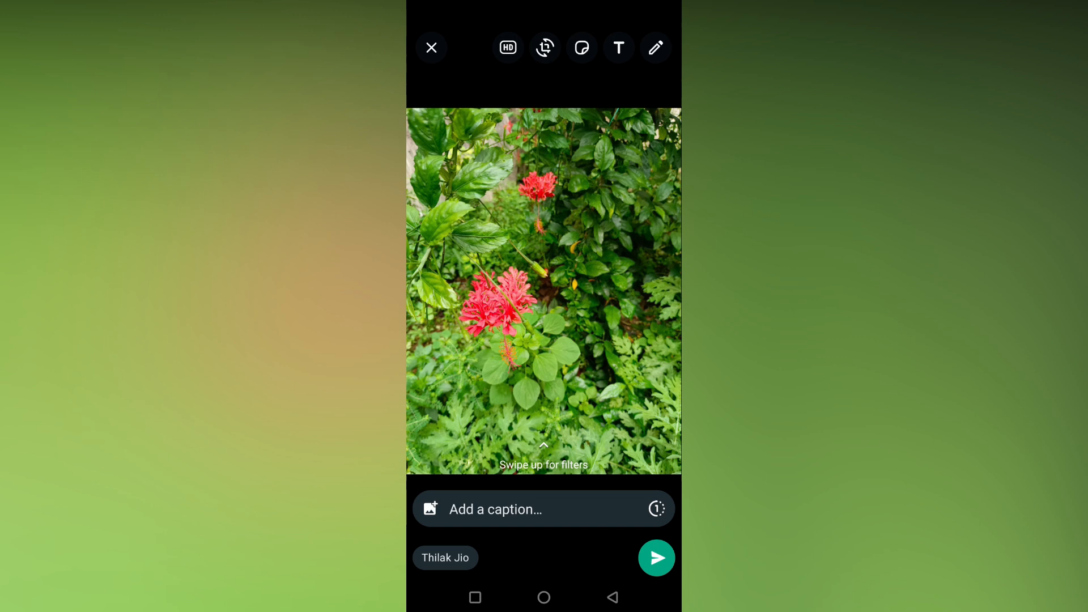
{"action": "left_click", "coordinate": [508, 47]}
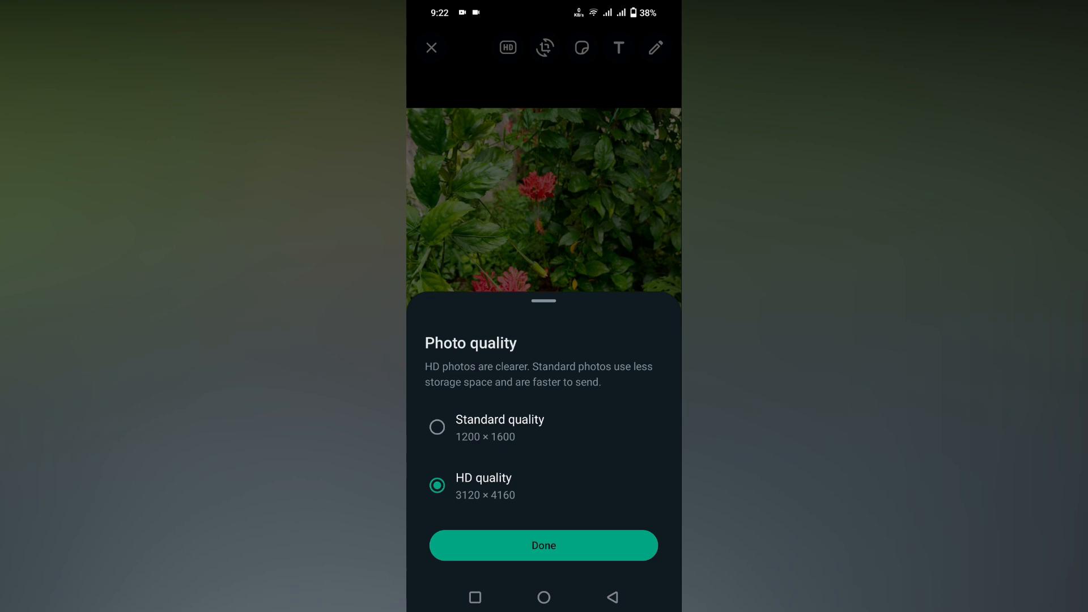
{"action": "left_click", "coordinate": [437, 427]}
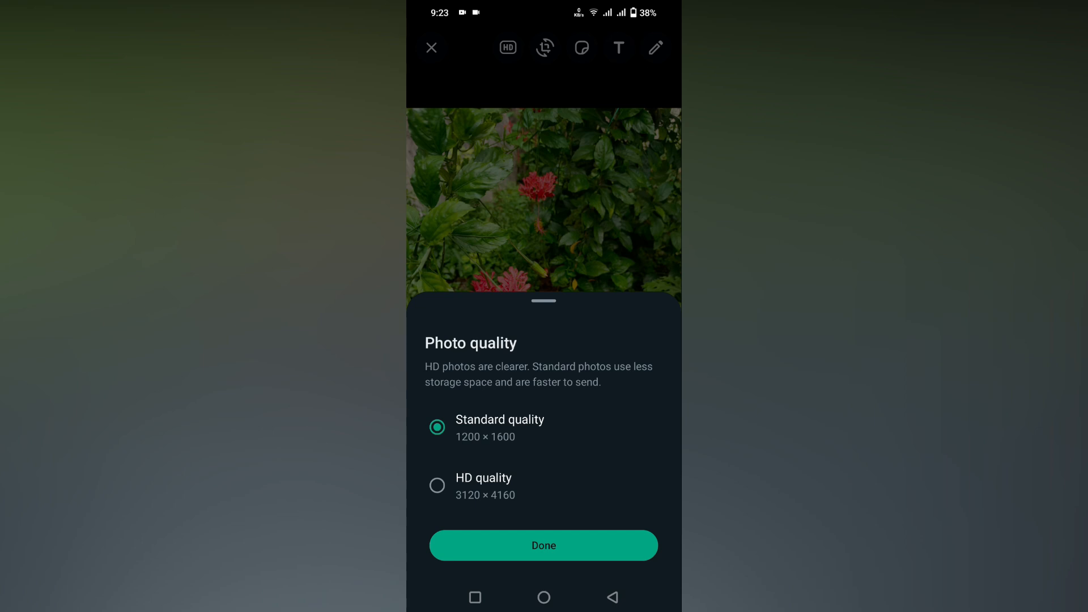
{"action": "left_click", "coordinate": [436, 485]}
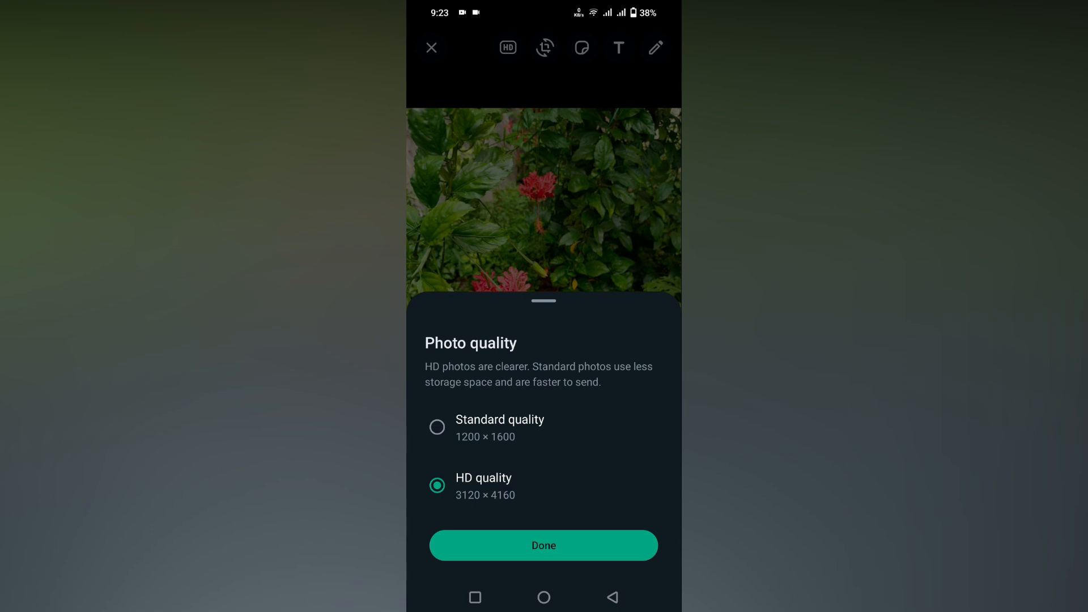
{"action": "left_click", "coordinate": [544, 545]}
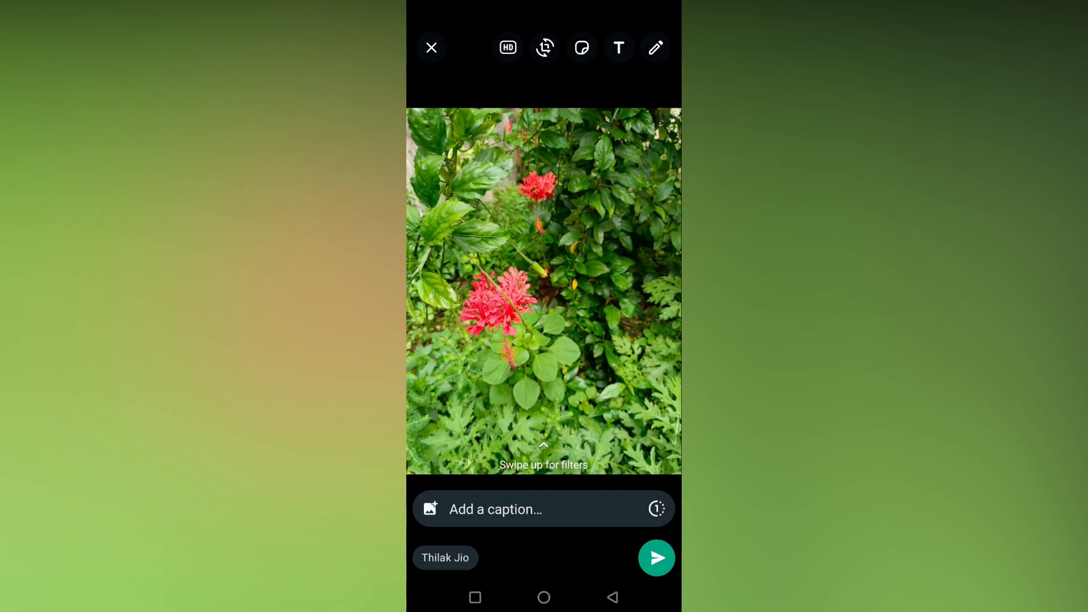
Send the flower photo at HD quality, then view the sent HD photo full-screen.
{"action": "left_click", "coordinate": [507, 47]}
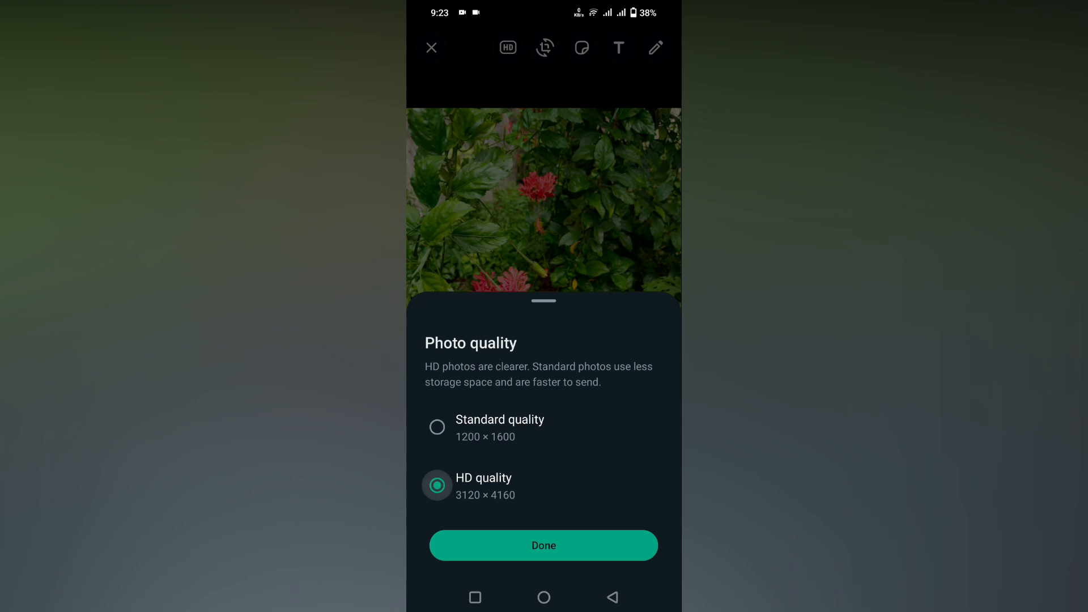
{"action": "left_click", "coordinate": [543, 544]}
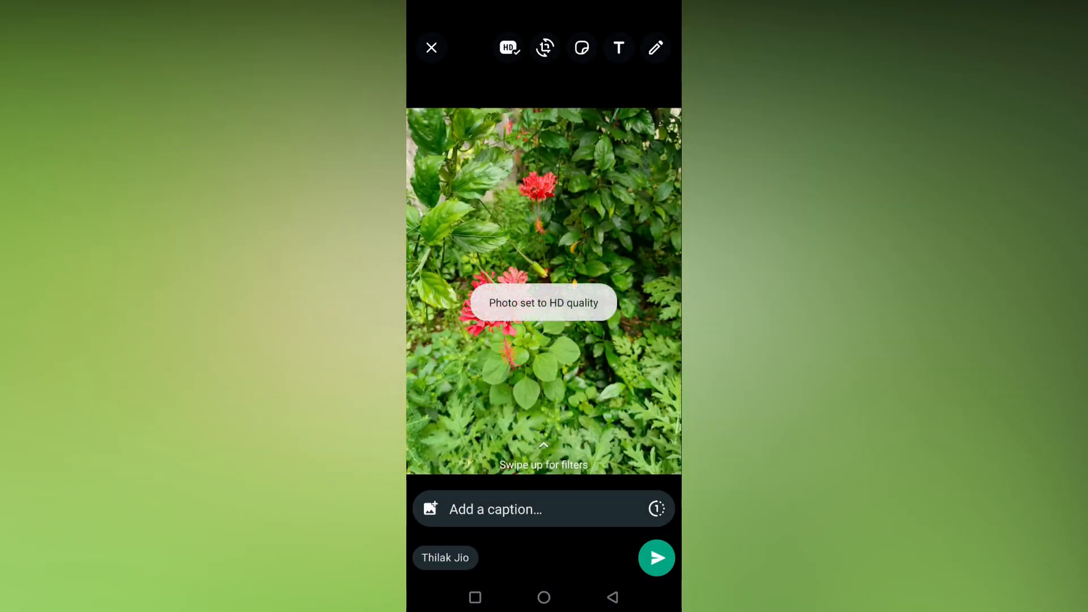
{"action": "left_click", "coordinate": [655, 557]}
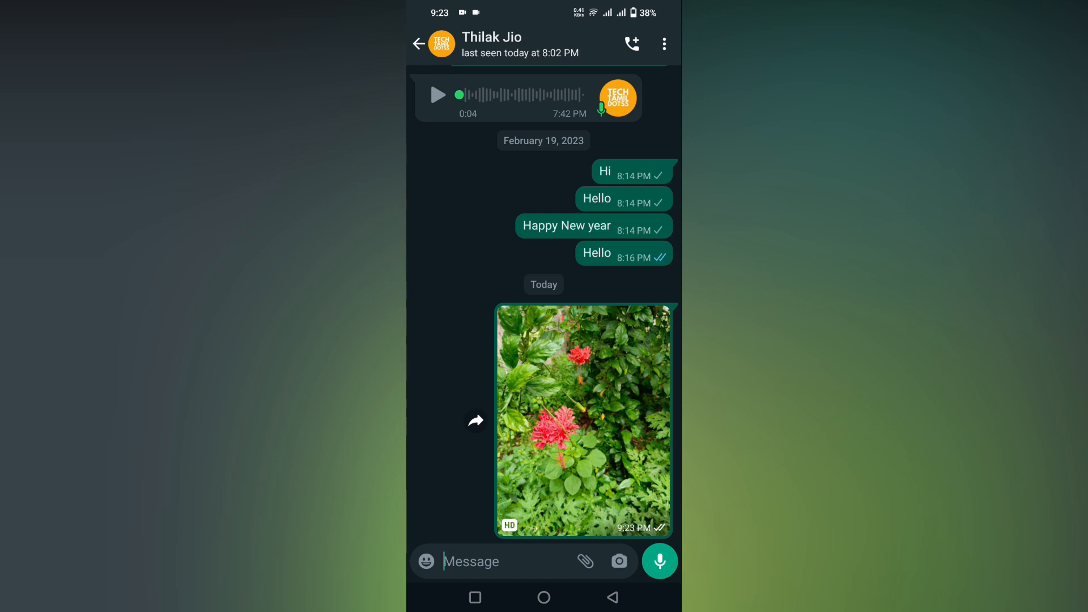
{"action": "left_click", "coordinate": [584, 420]}
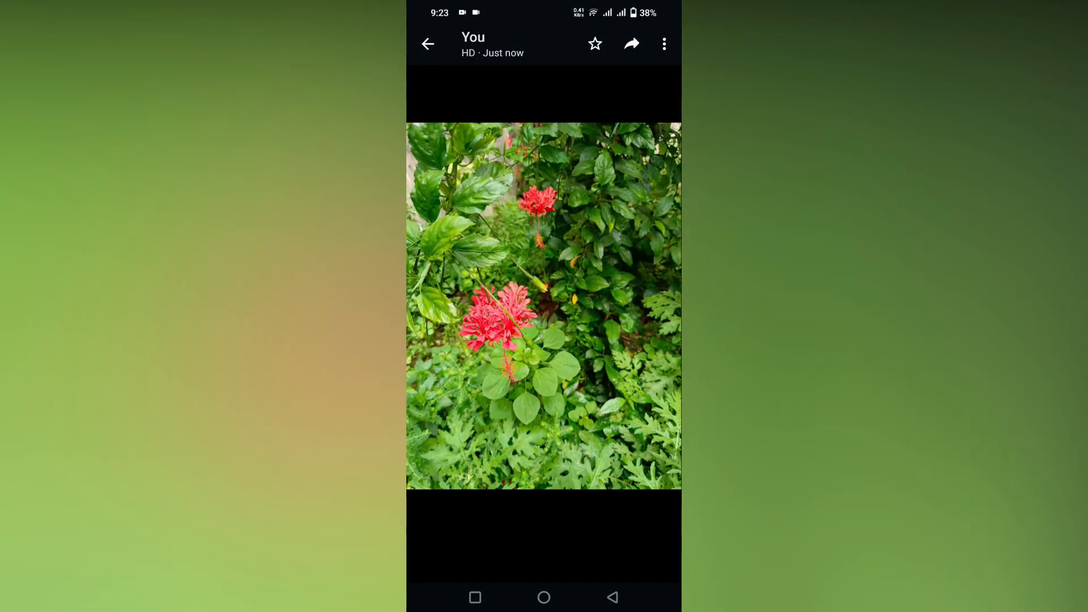